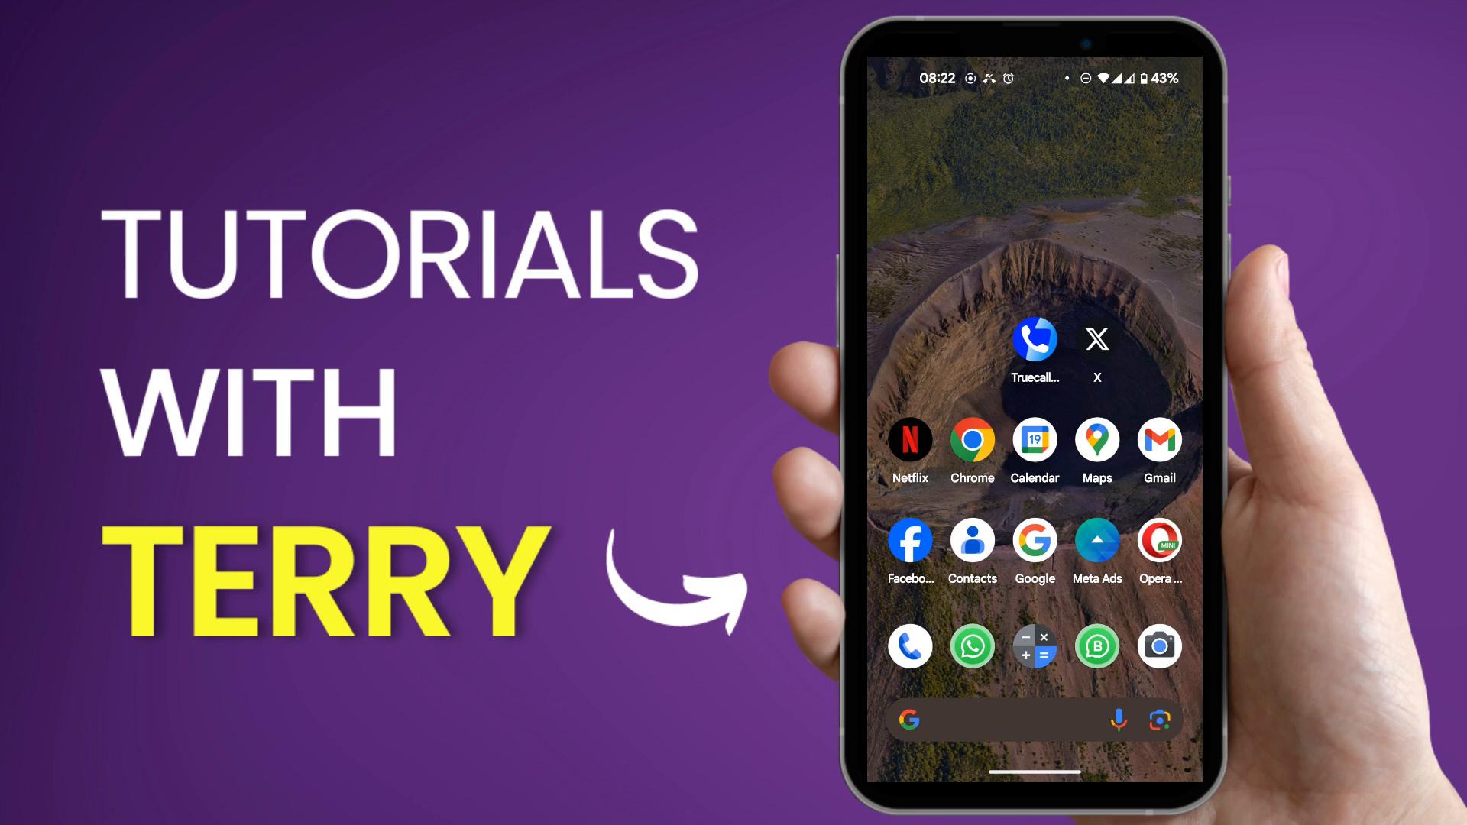
# Launch WhatsApp Business and reach its Settings from the Chats overflow menu
pyautogui.click(972, 645)
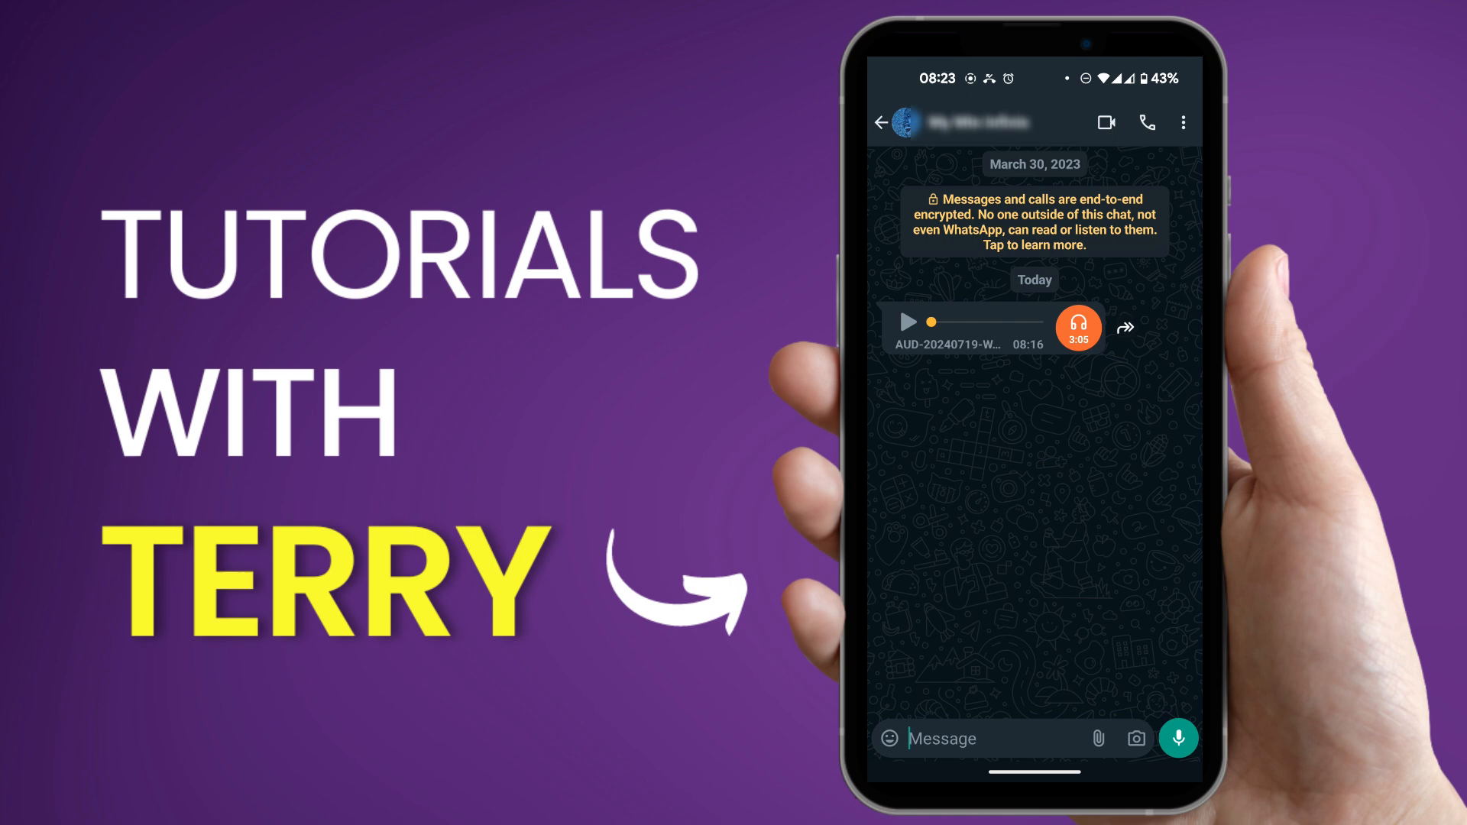
pyautogui.click(880, 122)
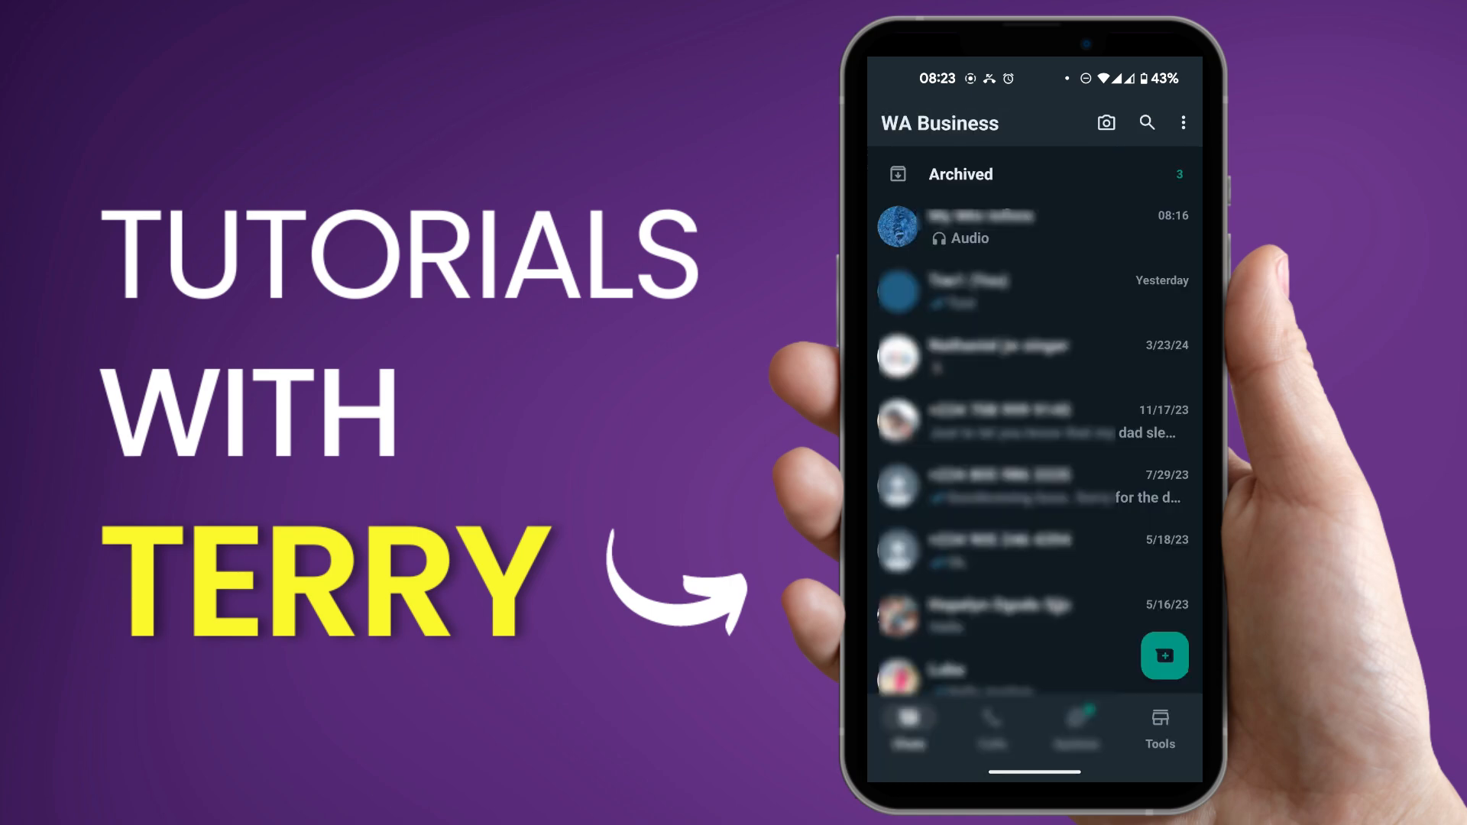
pyautogui.click(1181, 122)
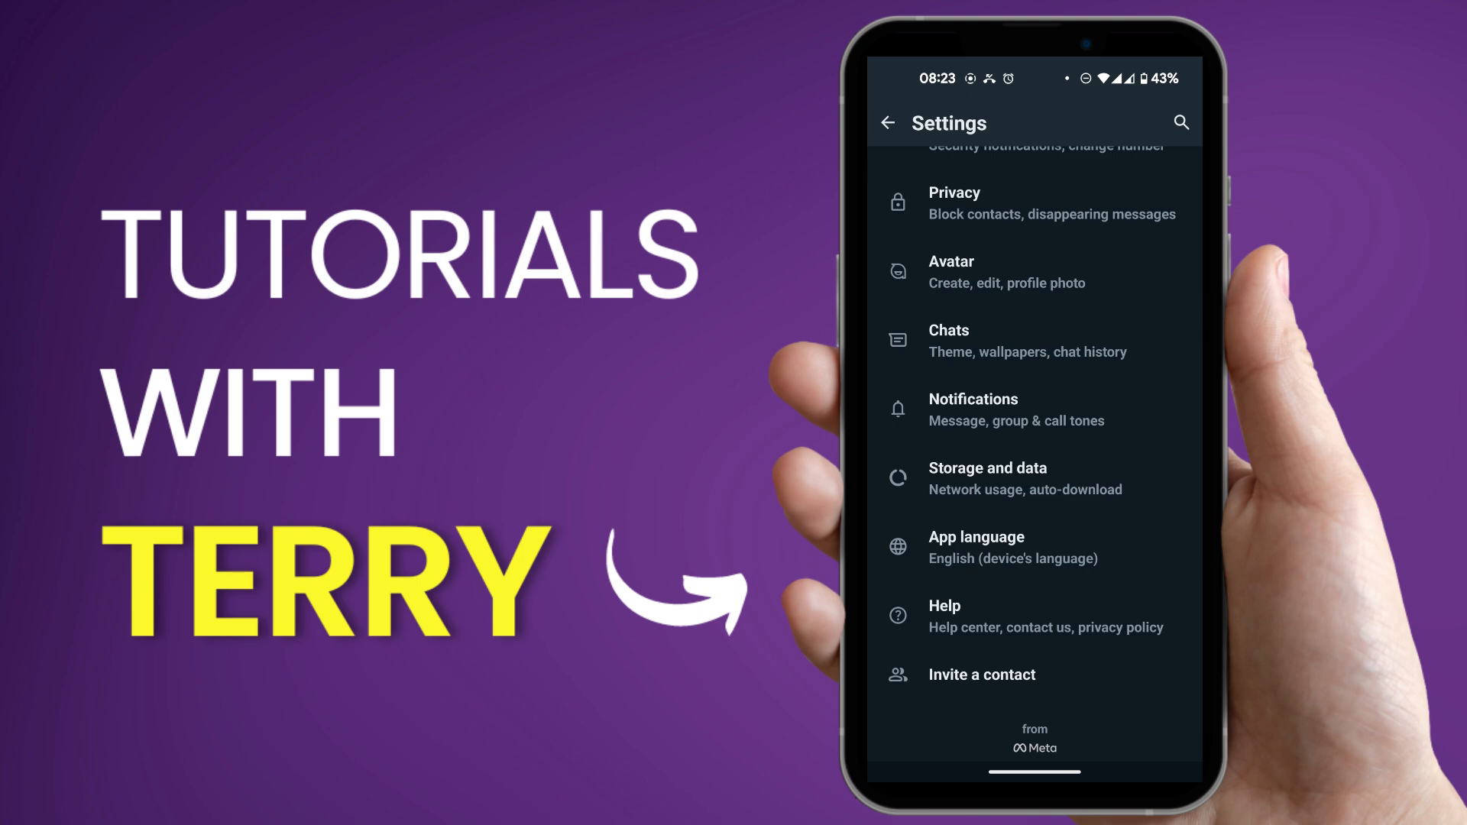
# In Storage and data, tick Audio for media auto-download when using mobile data
pyautogui.click(989, 477)
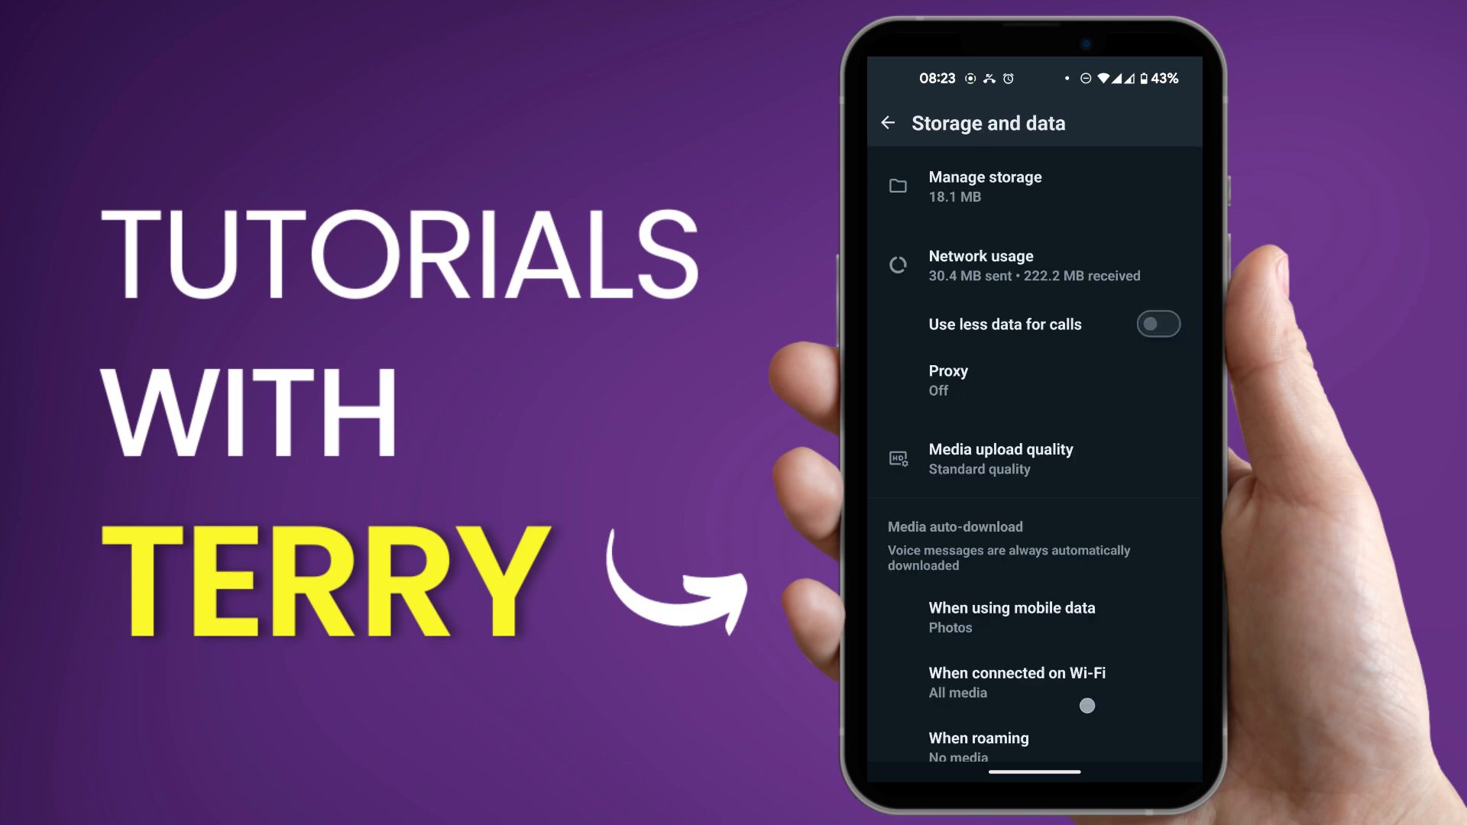
pyautogui.scroll(3)
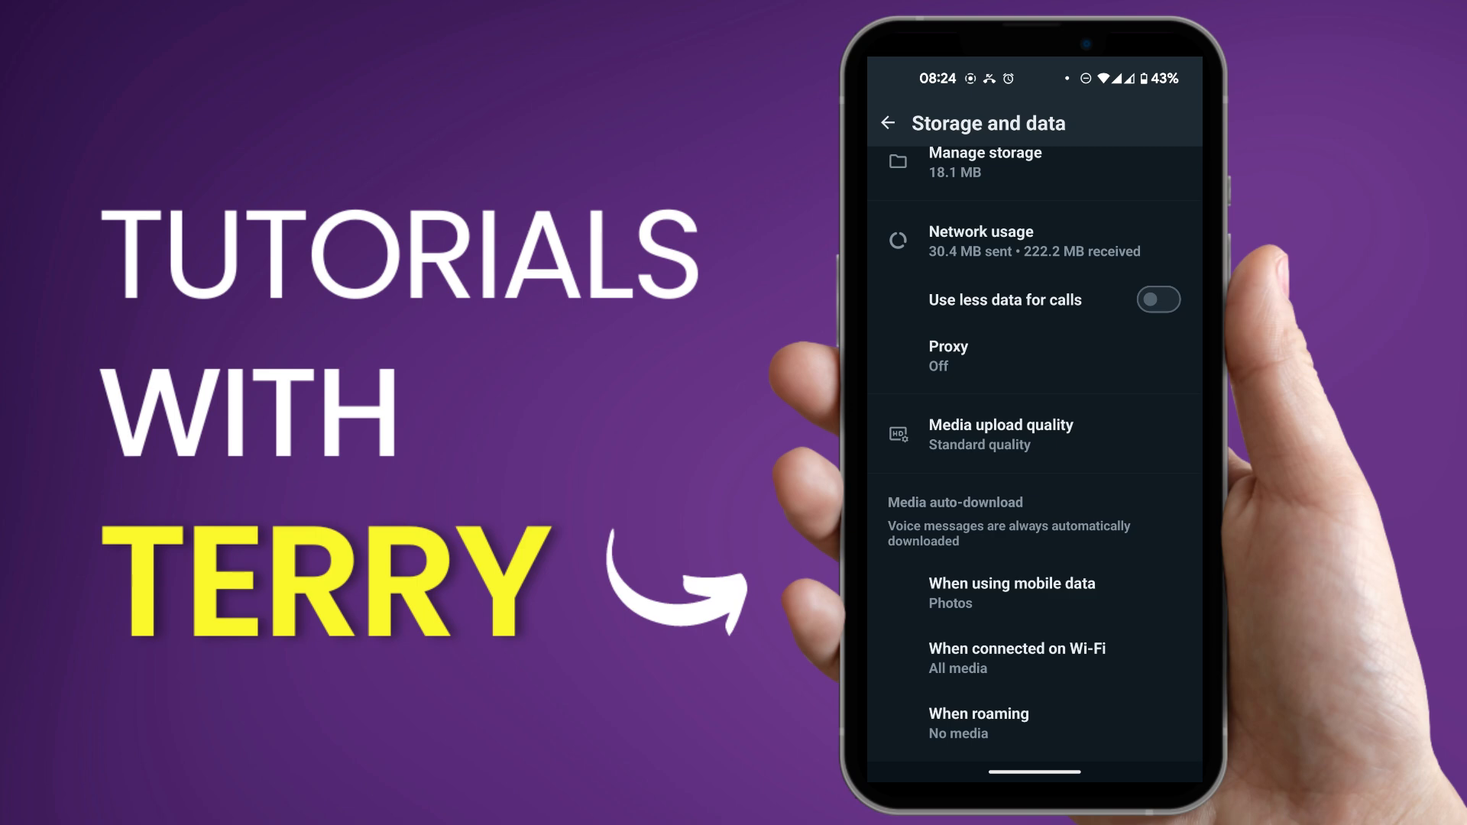
pyautogui.click(1012, 591)
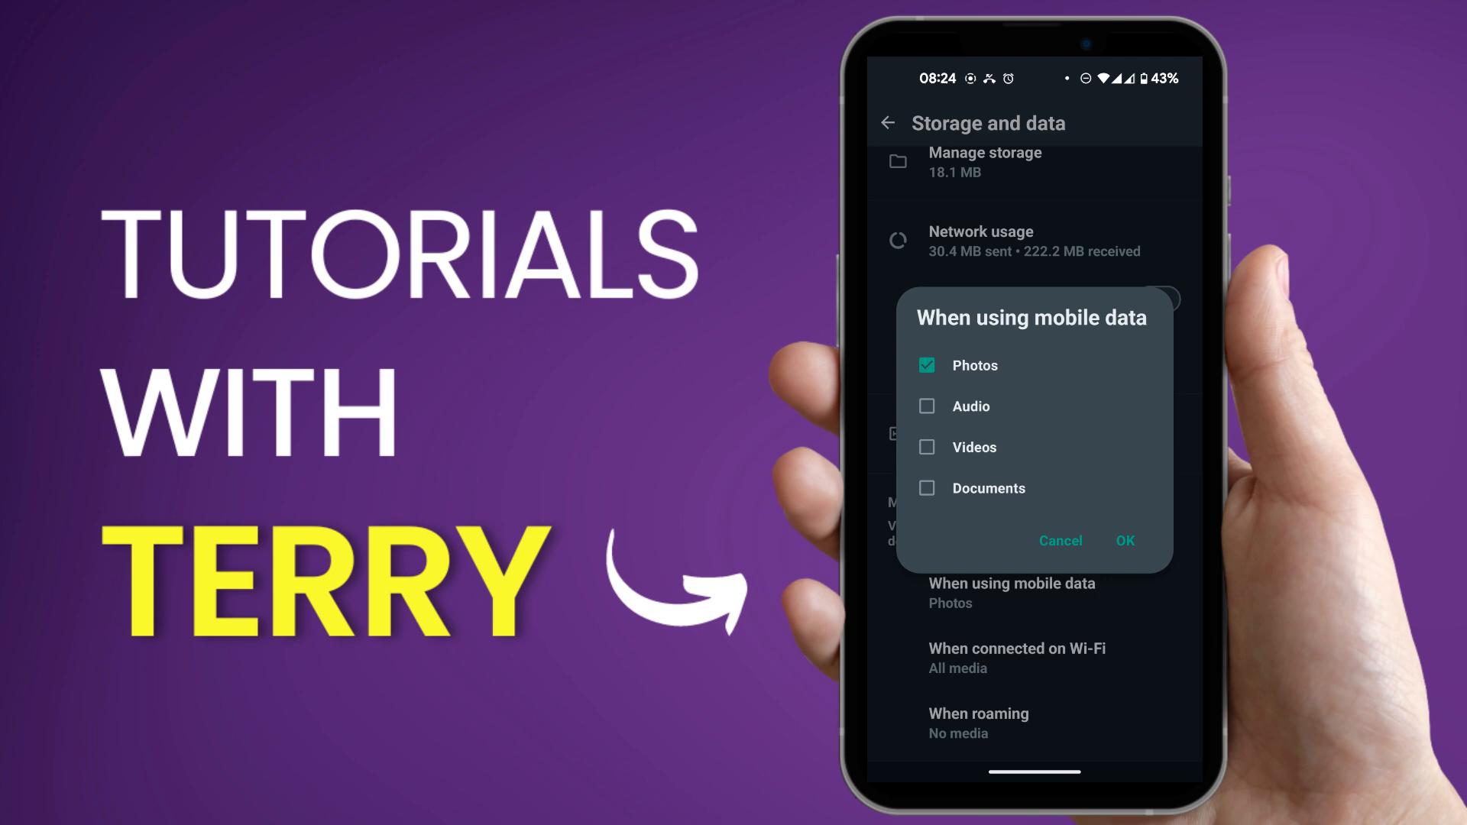
pyautogui.click(926, 407)
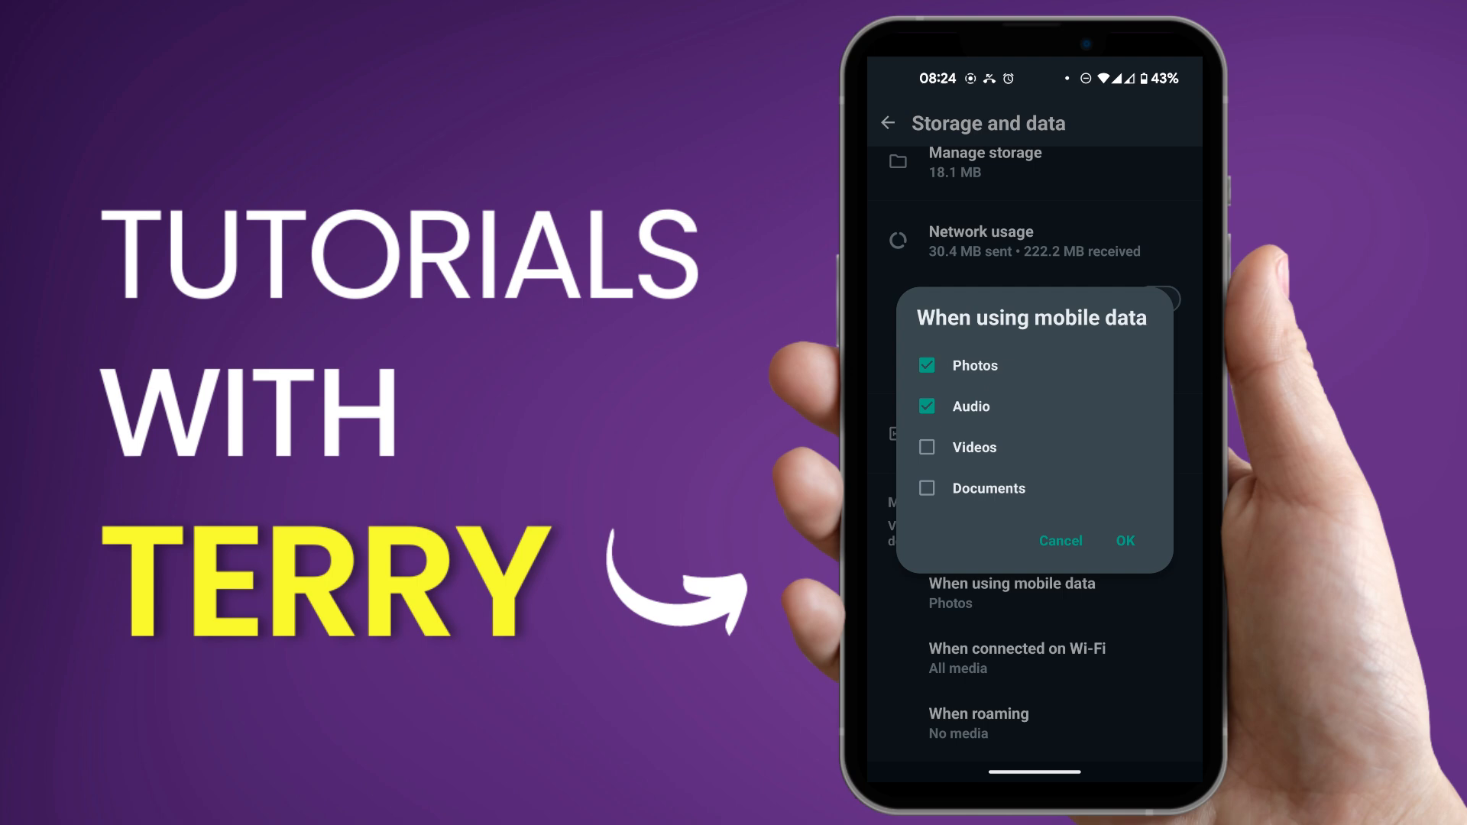
pyautogui.click(926, 407)
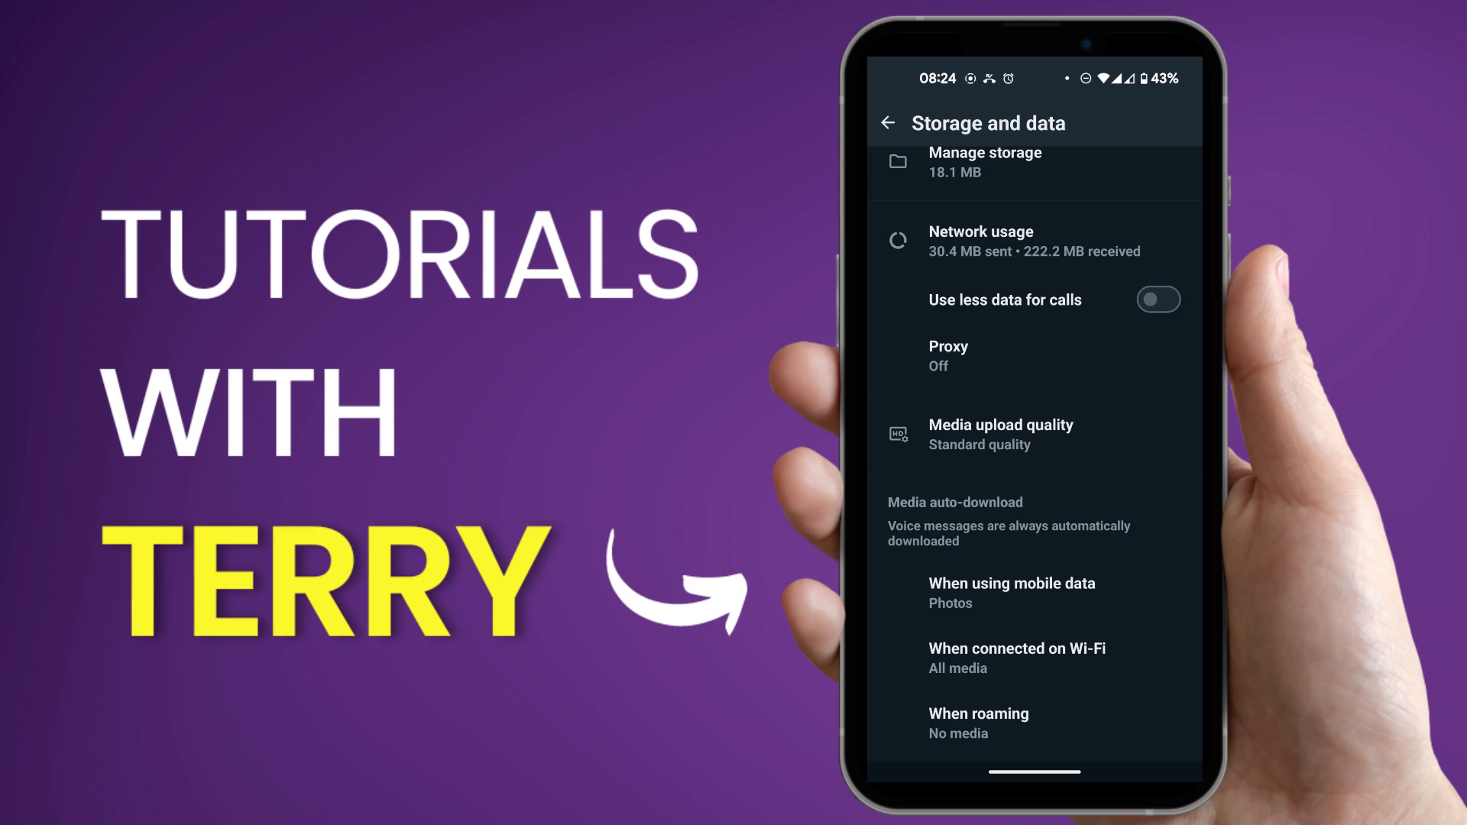
# Select the received voice note in the chat and bring up its share sheet
pyautogui.click(886, 122)
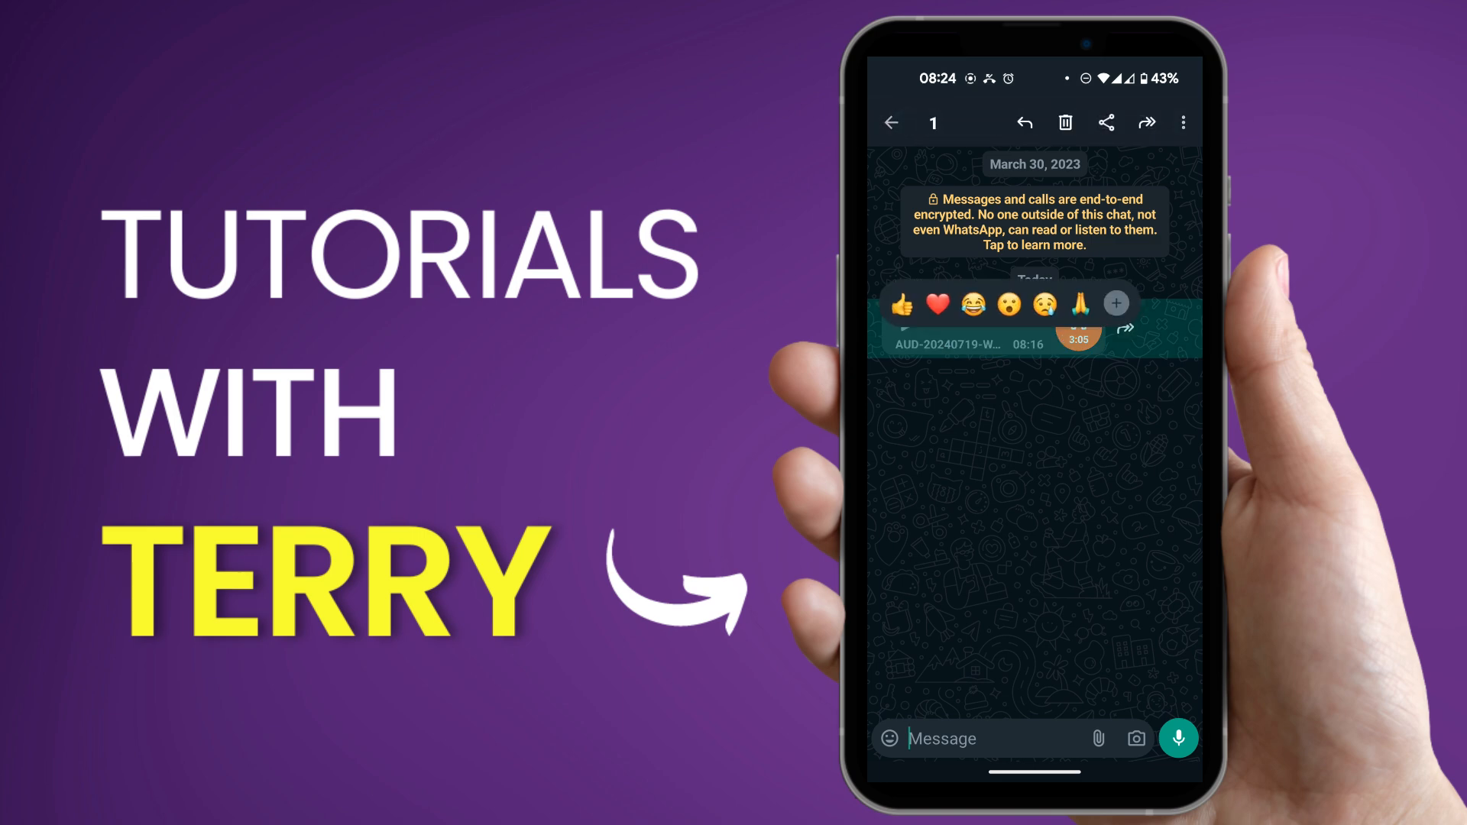
pyautogui.click(1105, 123)
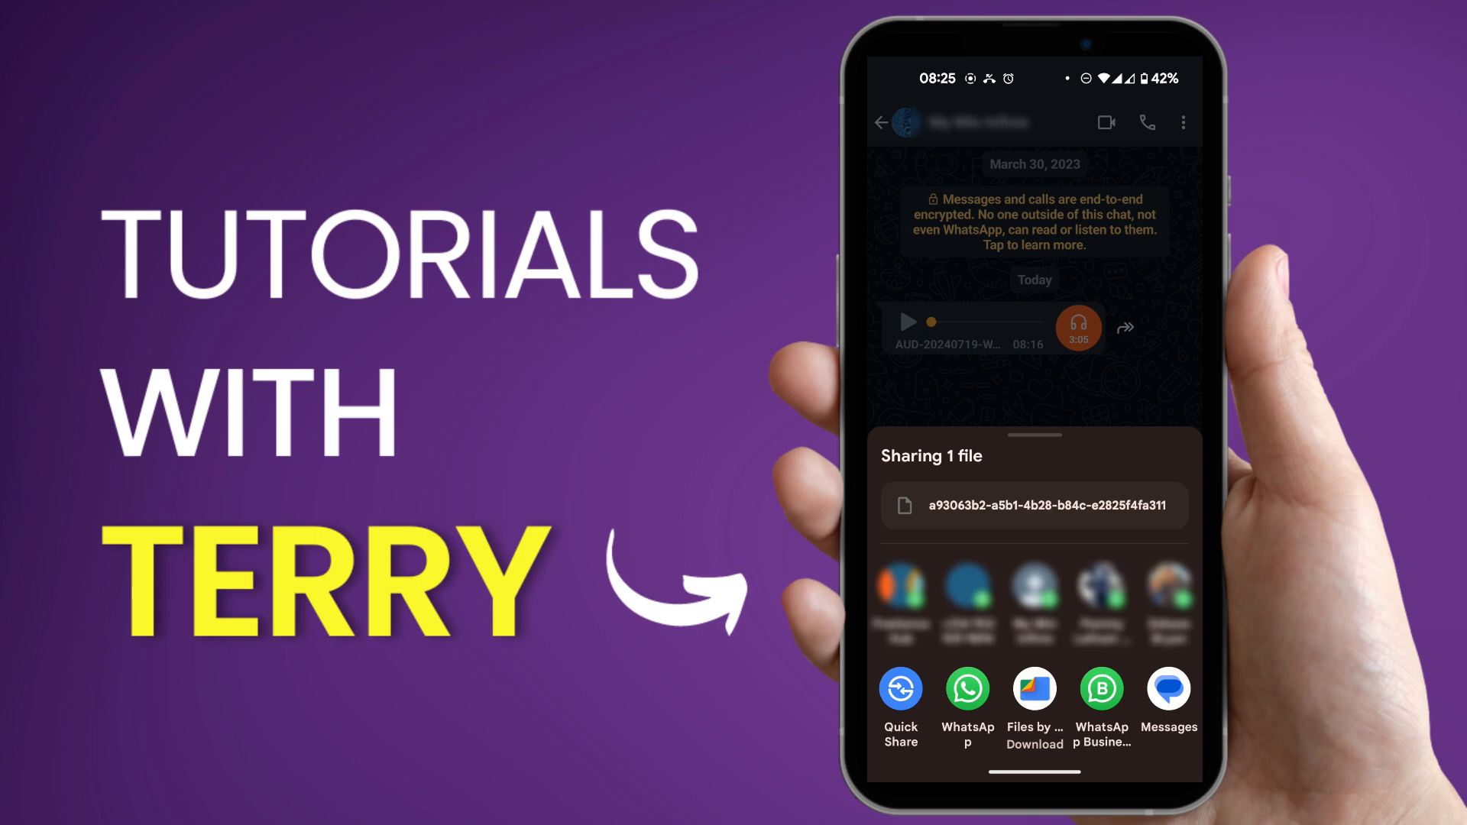
# Save the voice note to Downloads via Files by Google and show AUD-20240719-WA0000.m4a's options menu
pyautogui.click(1034, 697)
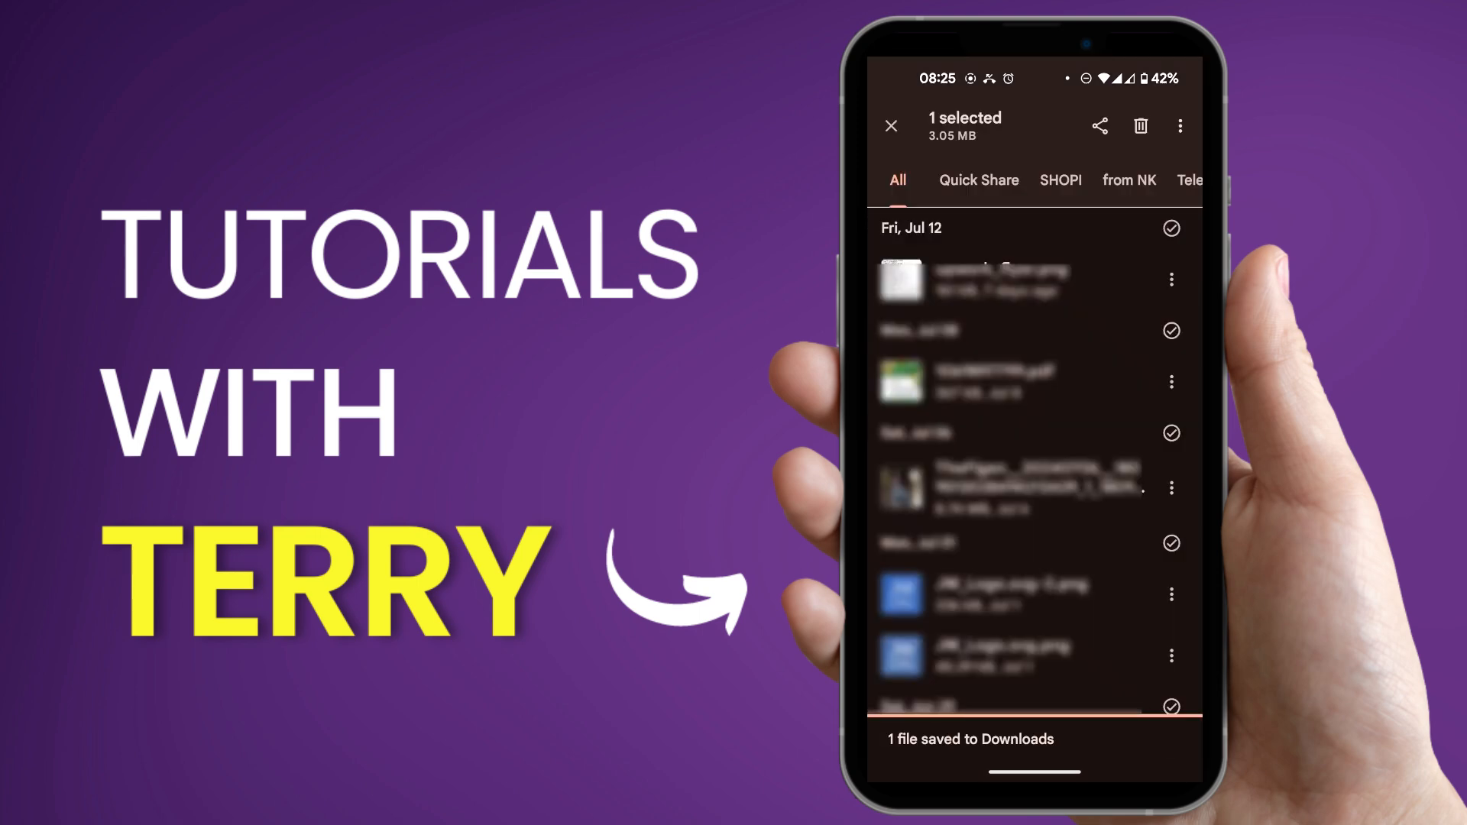
pyautogui.click(889, 125)
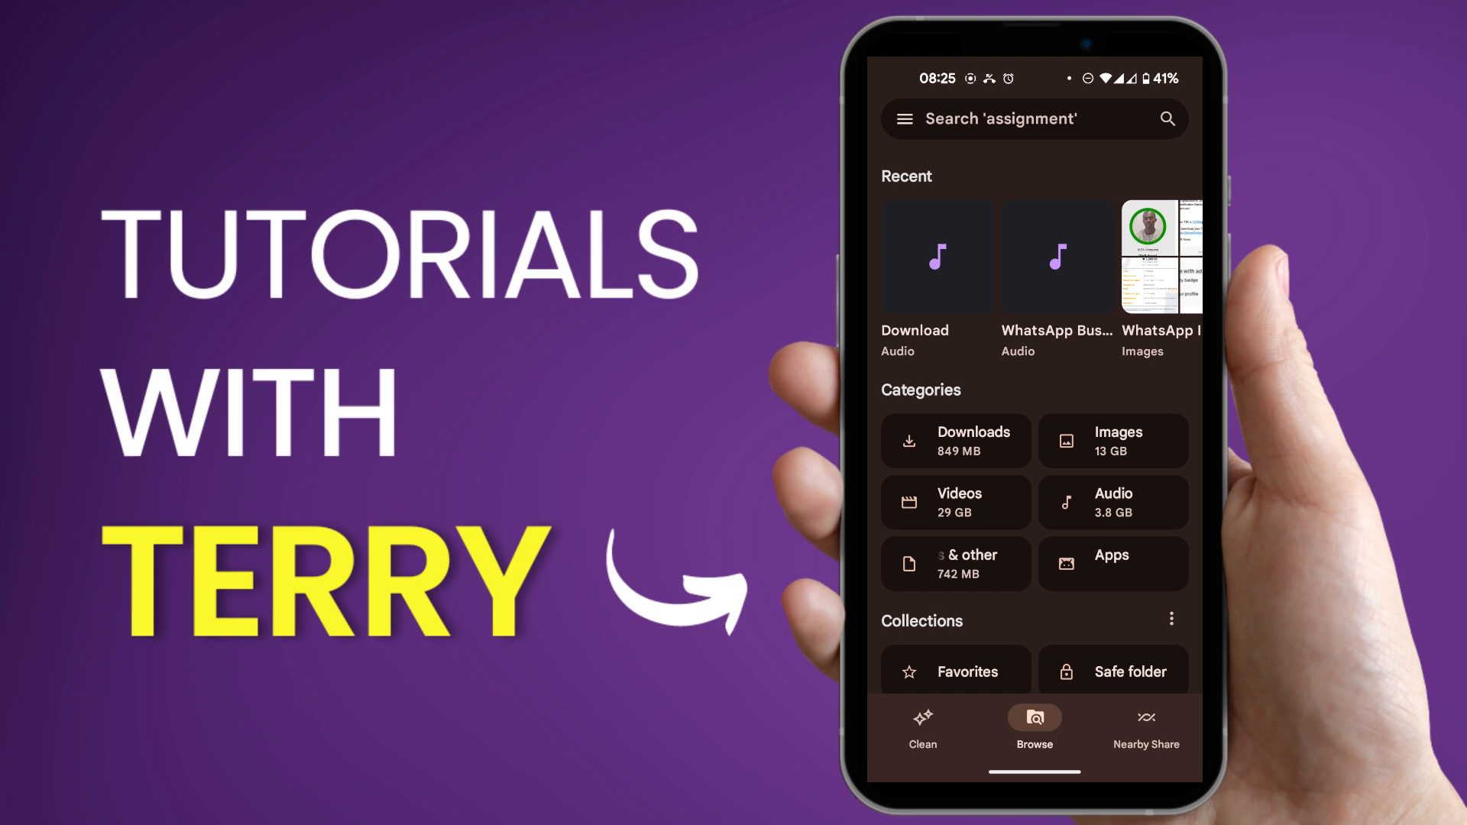
pyautogui.click(955, 440)
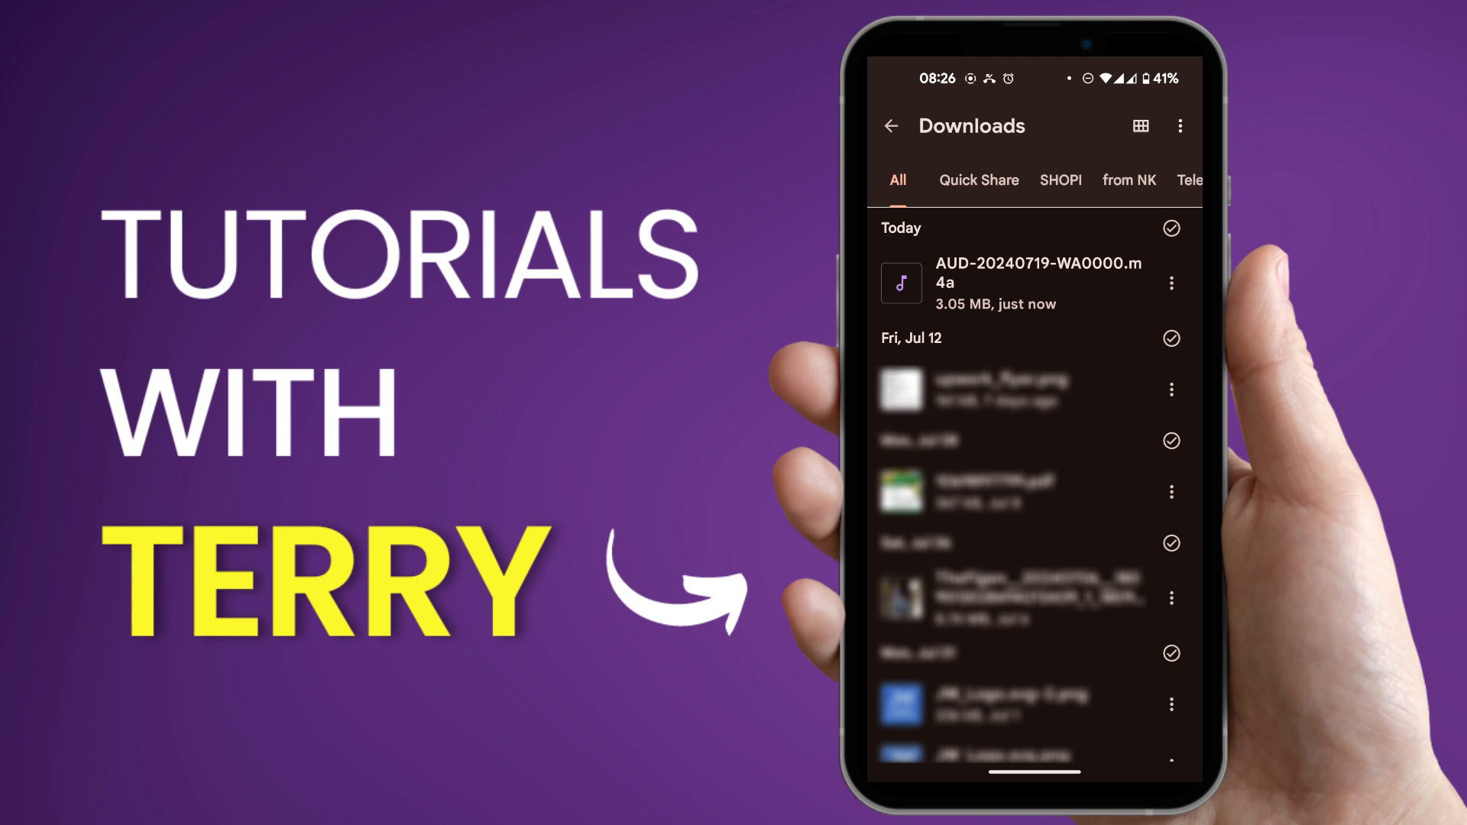
pyautogui.click(1171, 282)
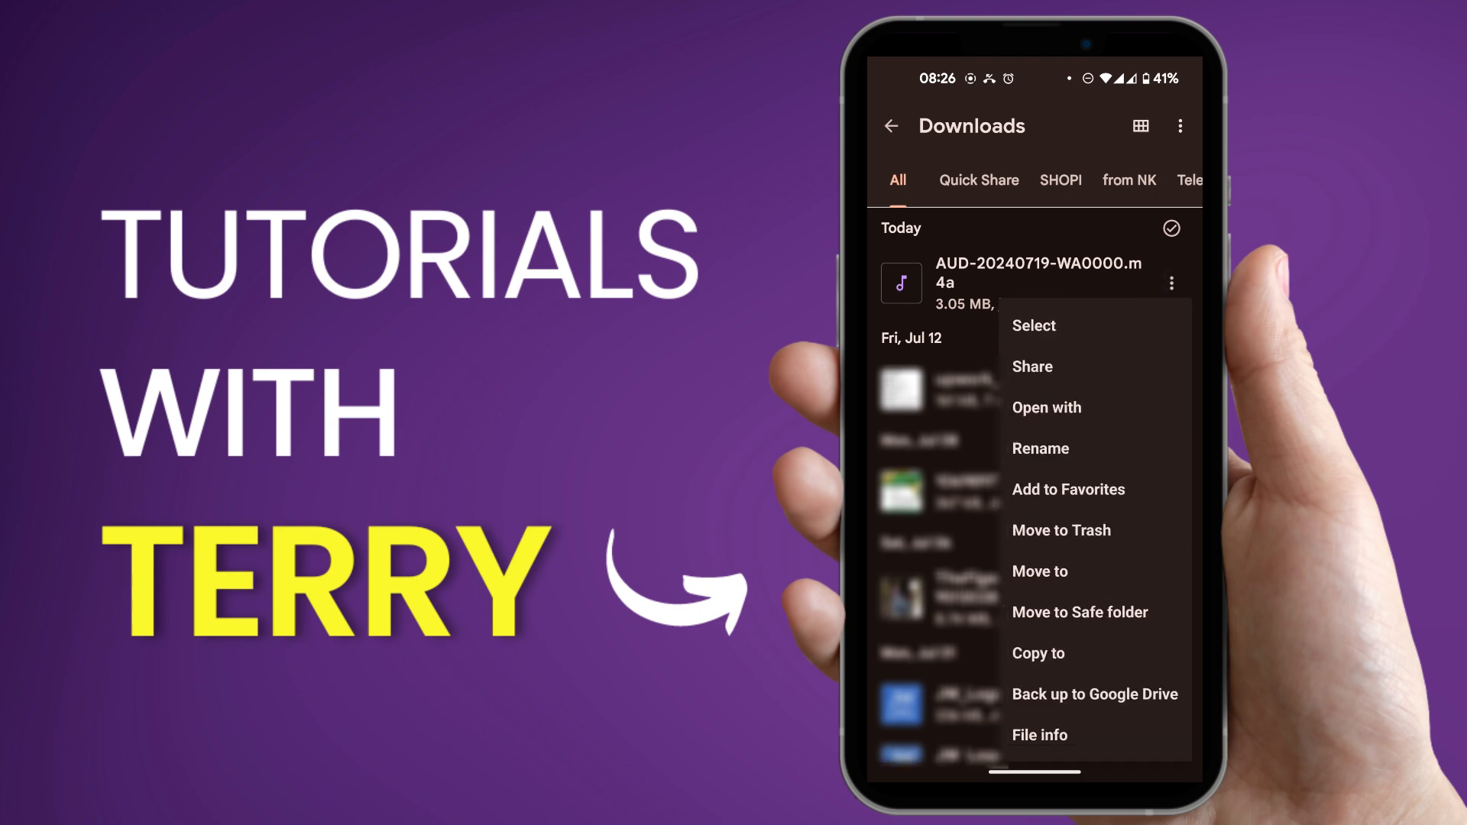